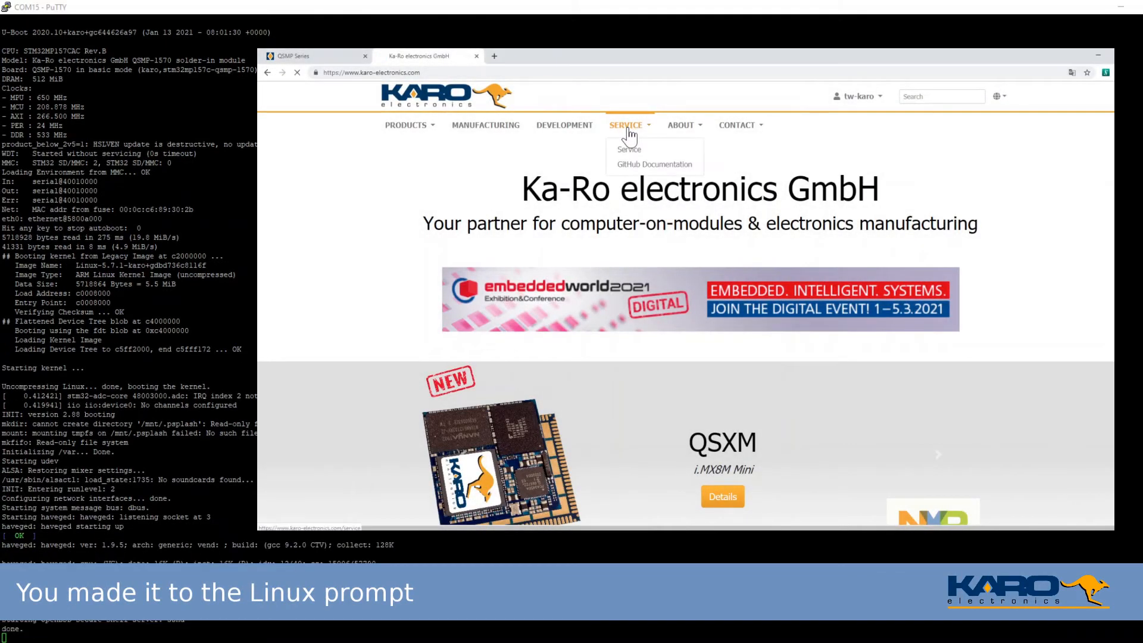
- Navigate via Service to the customer download area, accept the IP agreement and open QSMP Downloads
click(629, 150)
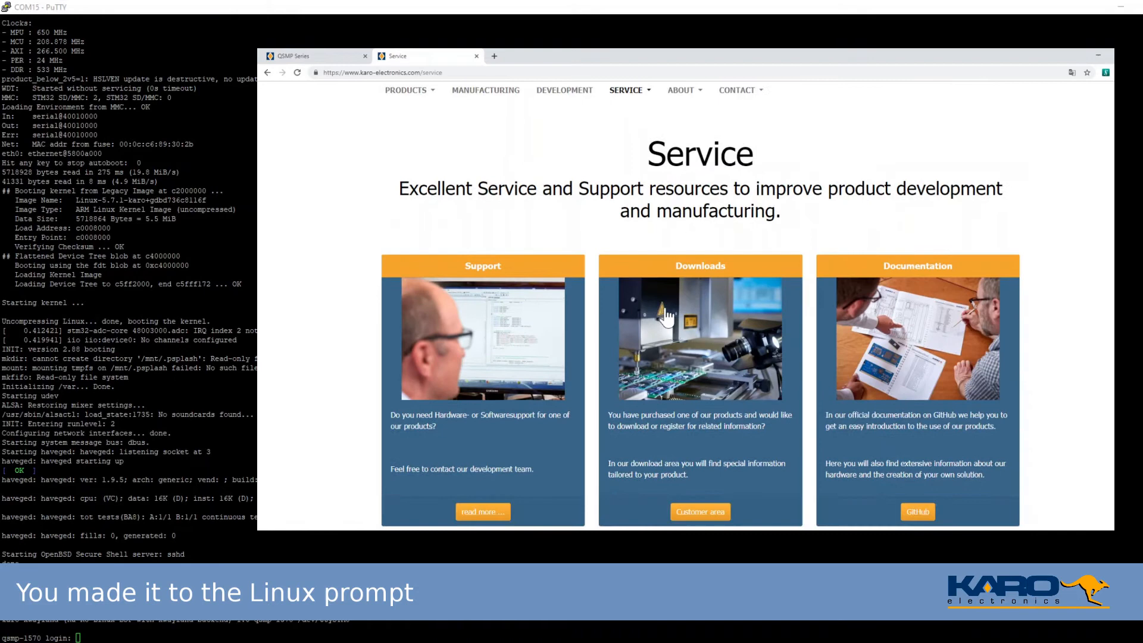
click(699, 511)
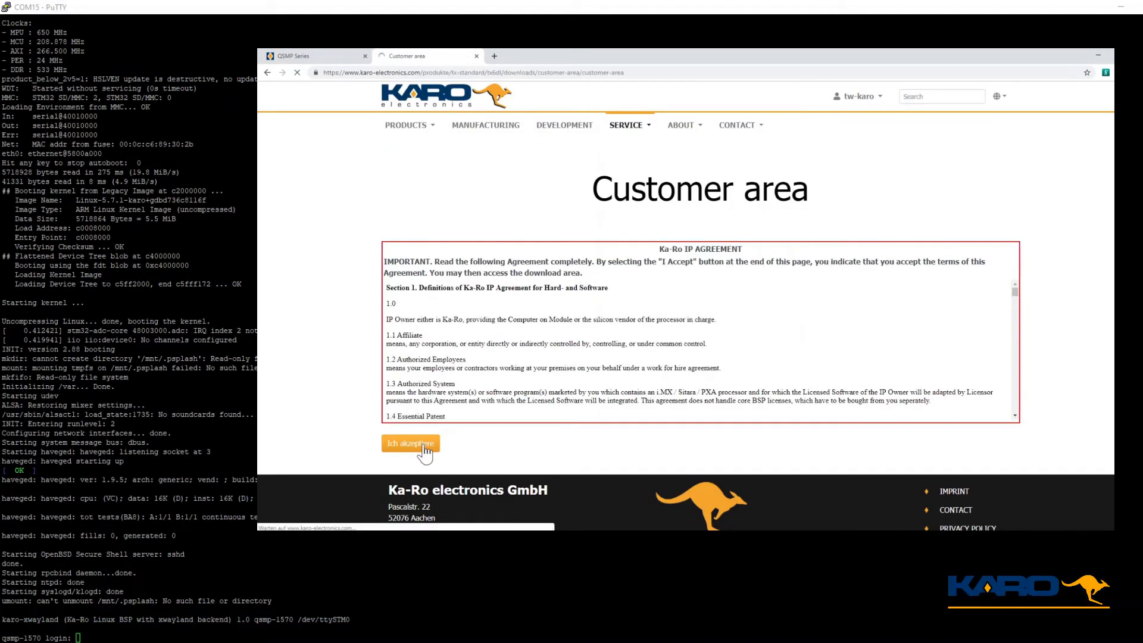
click(410, 443)
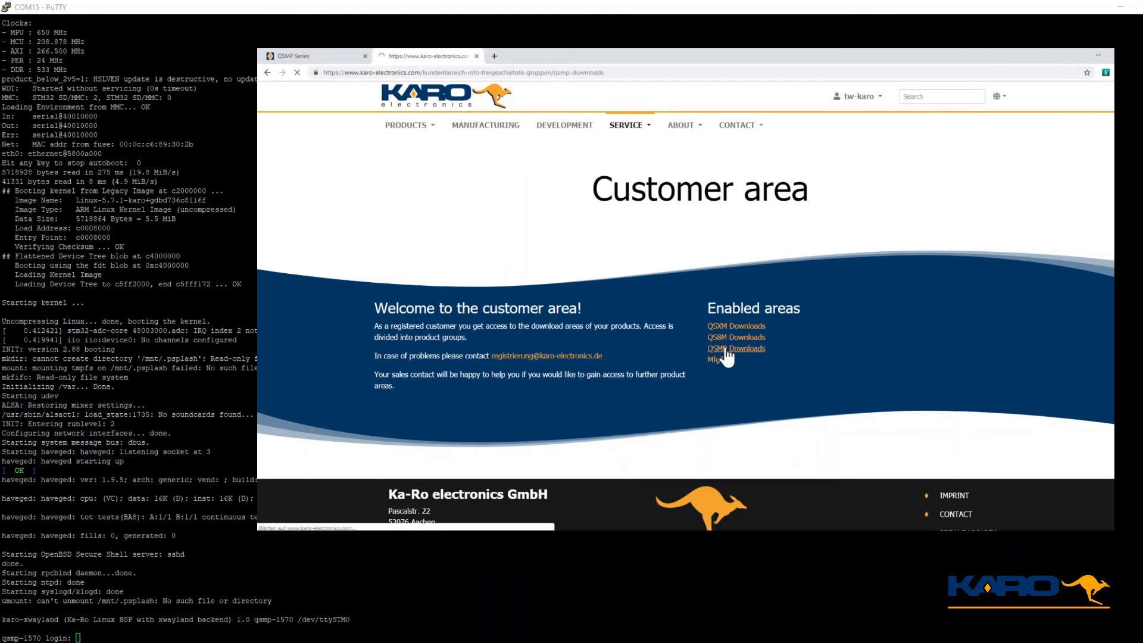
click(735, 348)
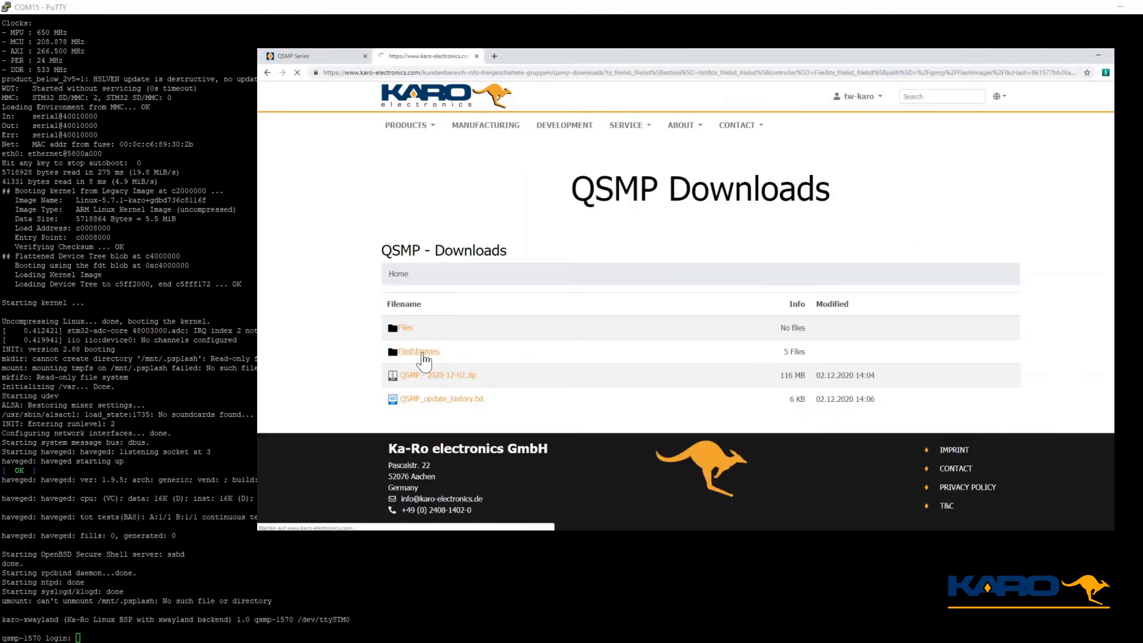